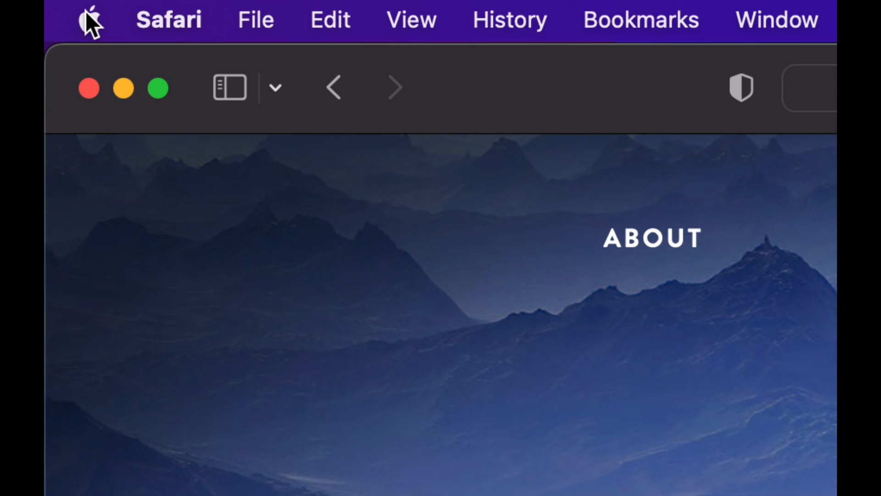
Step: Launch the App Store from the Apple menu, over the Safari window
left_click(88, 20)
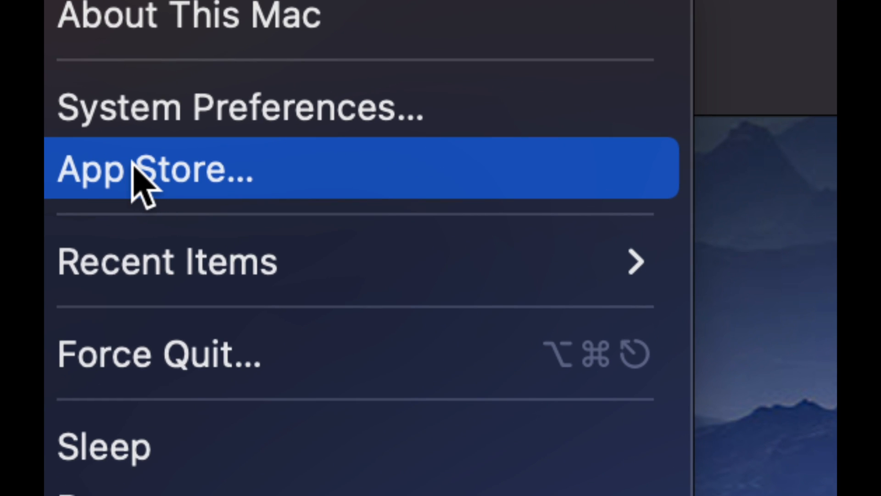
left_click(158, 170)
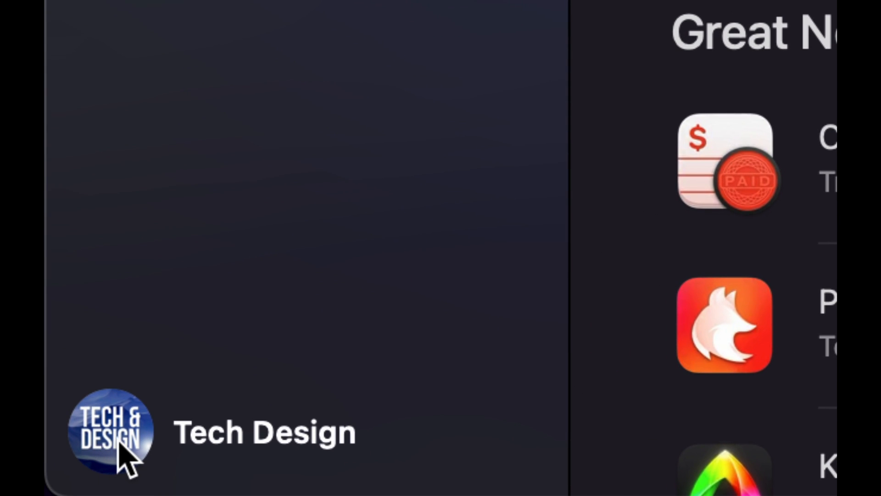
Step: Open the account's purchased apps and scroll through years of iPhone and iPad purchases
left_click(112, 430)
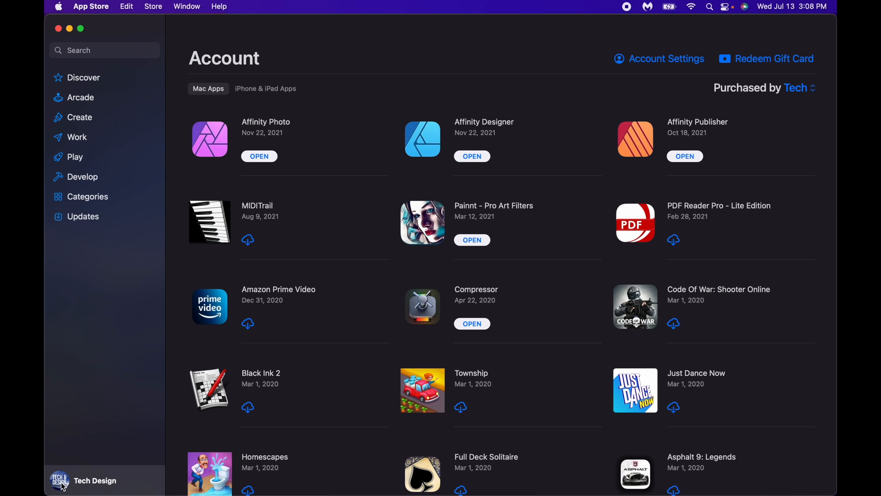
mouse_move(512, 200)
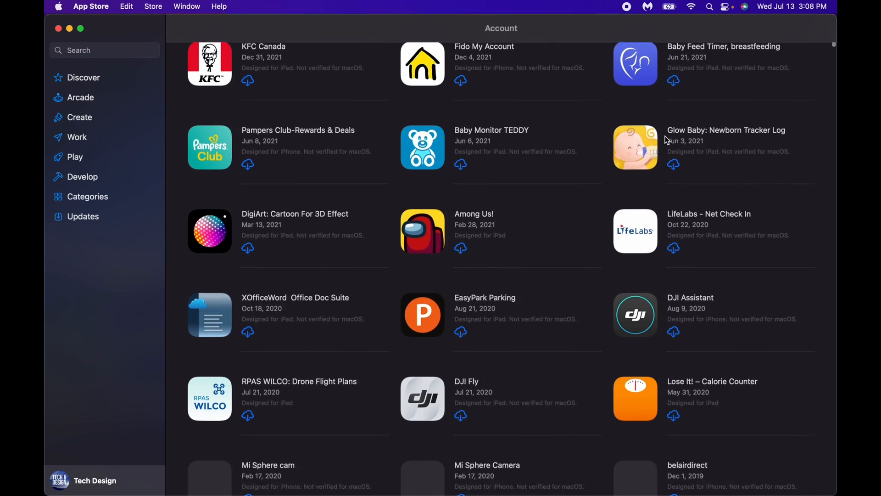
scroll("down", 3)
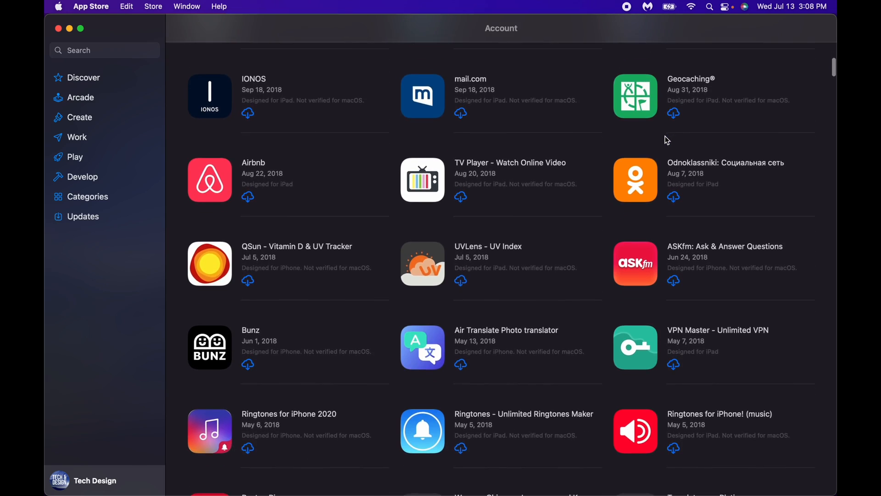
scroll("down", 3)
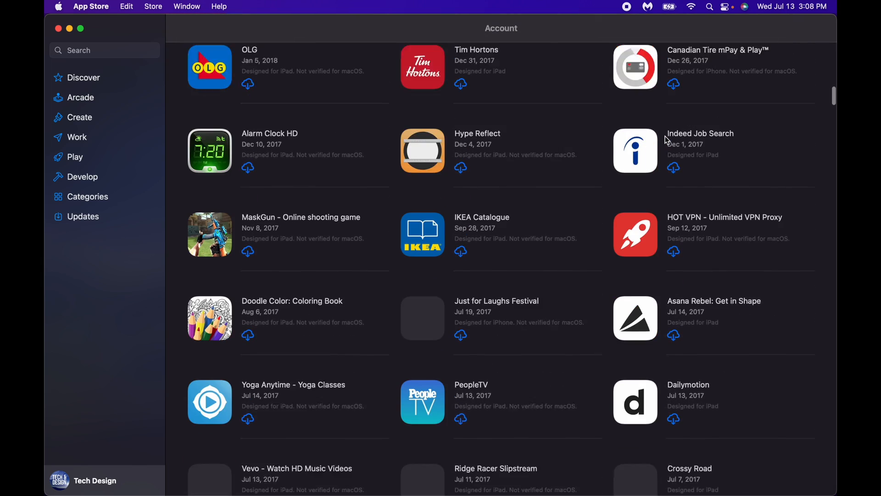
scroll("down", 3)
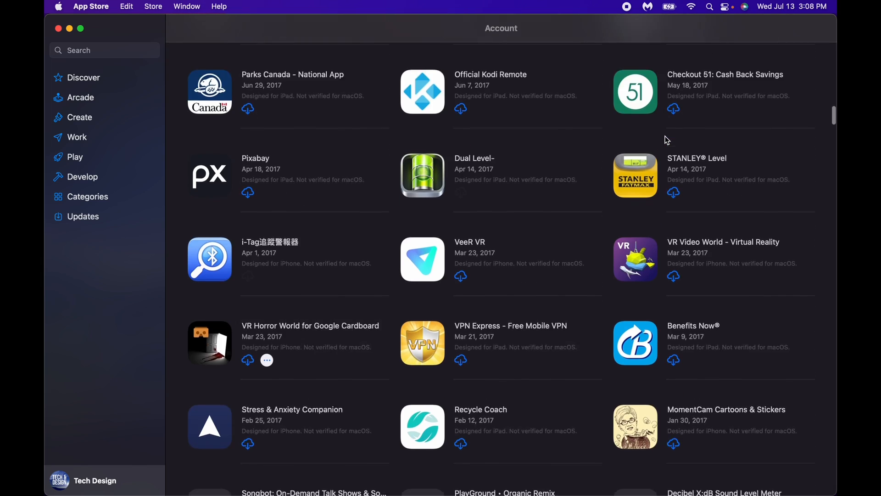
scroll("down", 3)
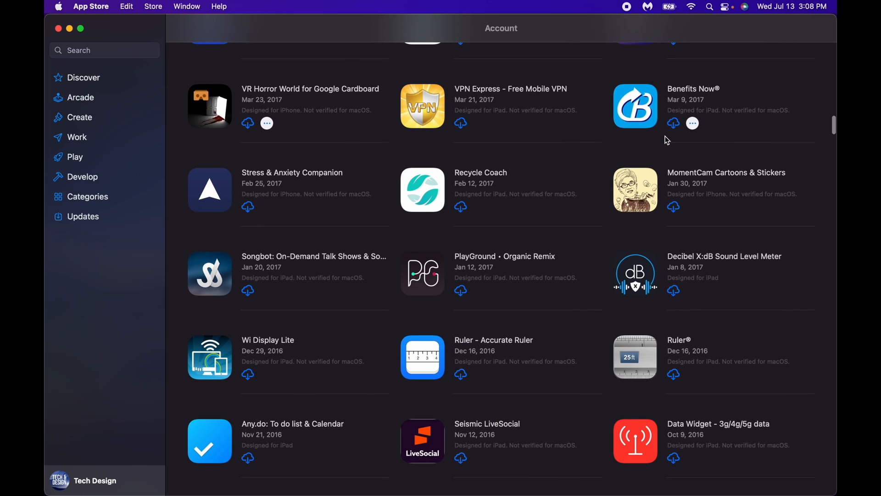
scroll("down", 3)
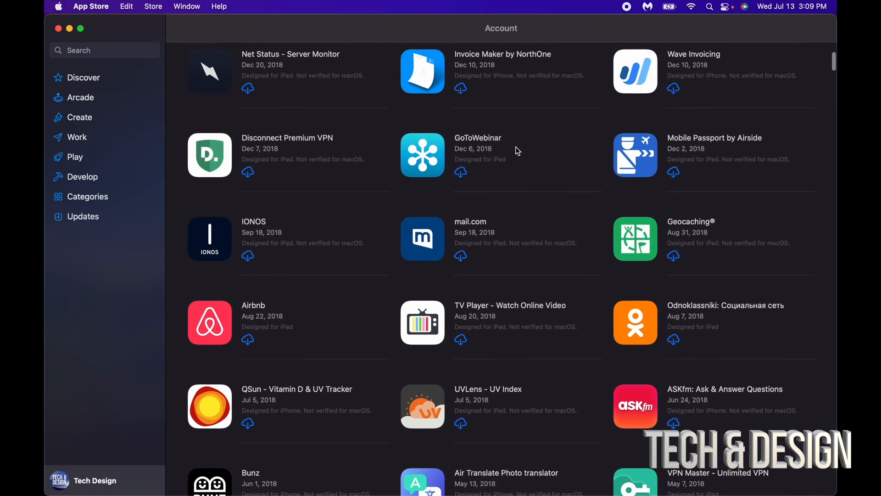
scroll("down", 3)
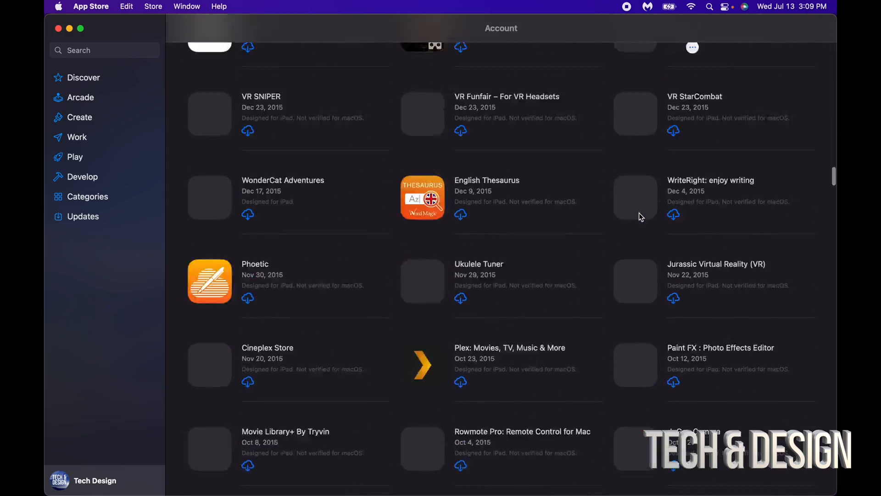
scroll("down", 3)
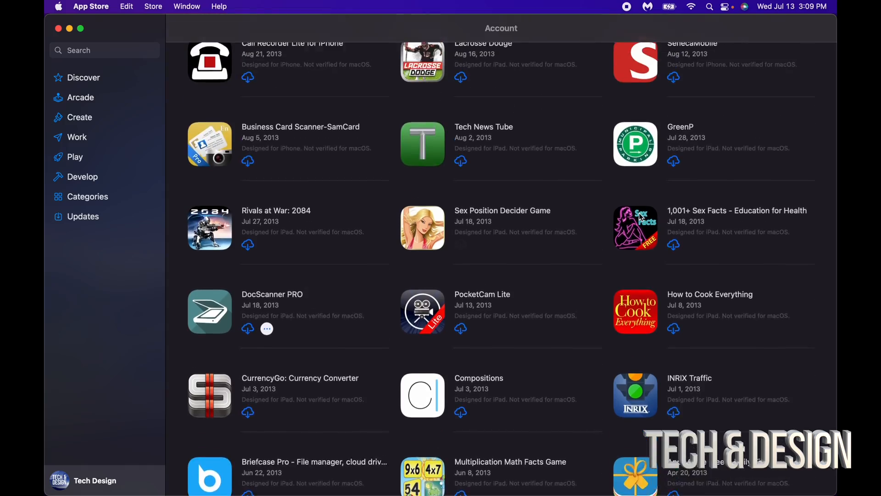
scroll("down", 3)
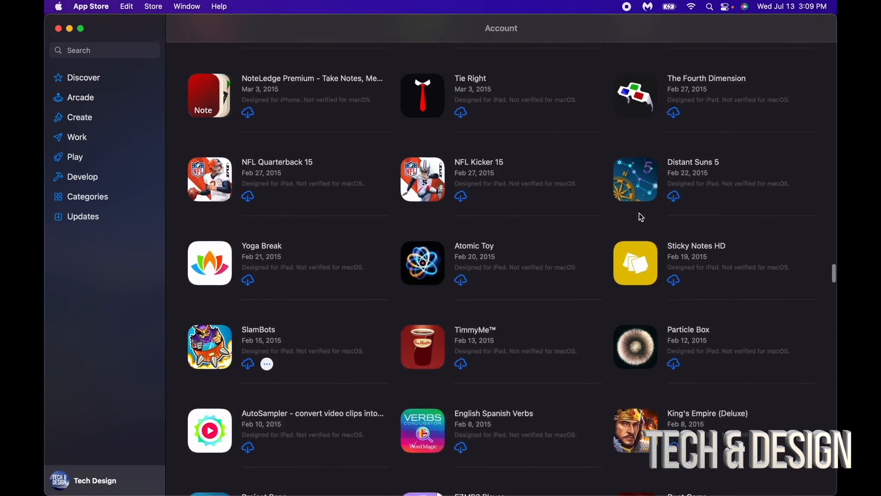
scroll("down", 3)
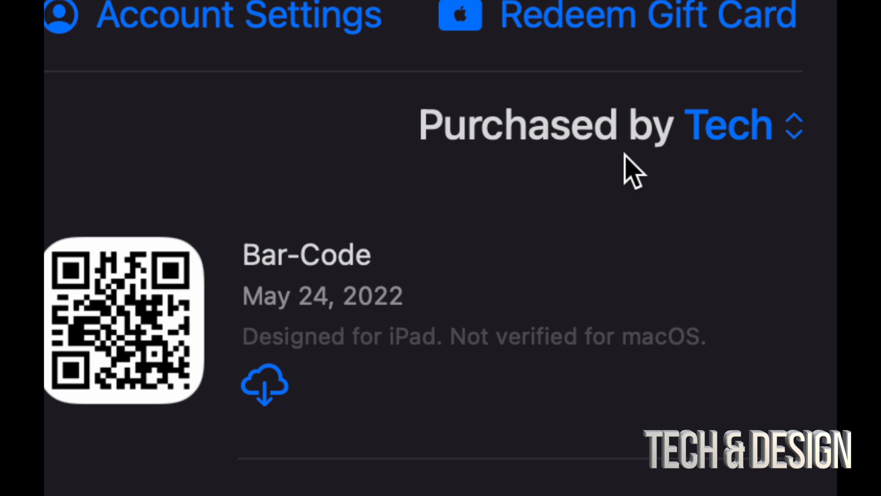
mouse_move(713, 157)
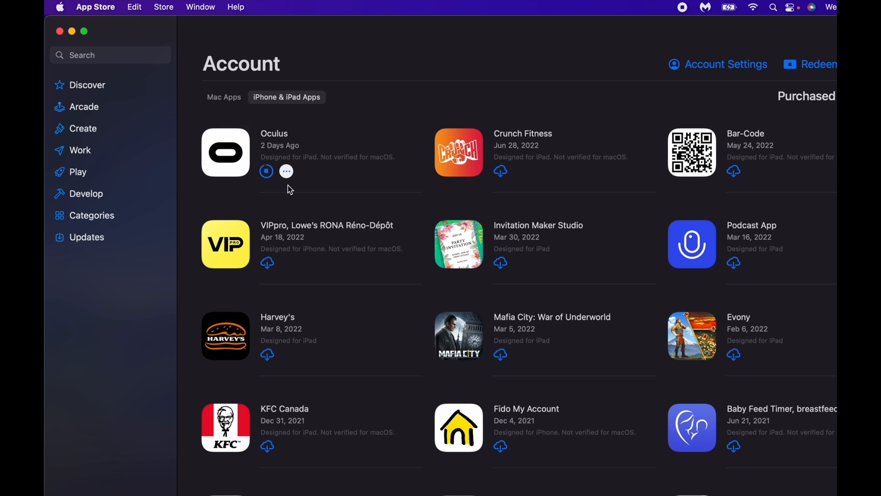
Step: Open the installed Oculus app and allow it Bluetooth access for the headset
left_click(267, 171)
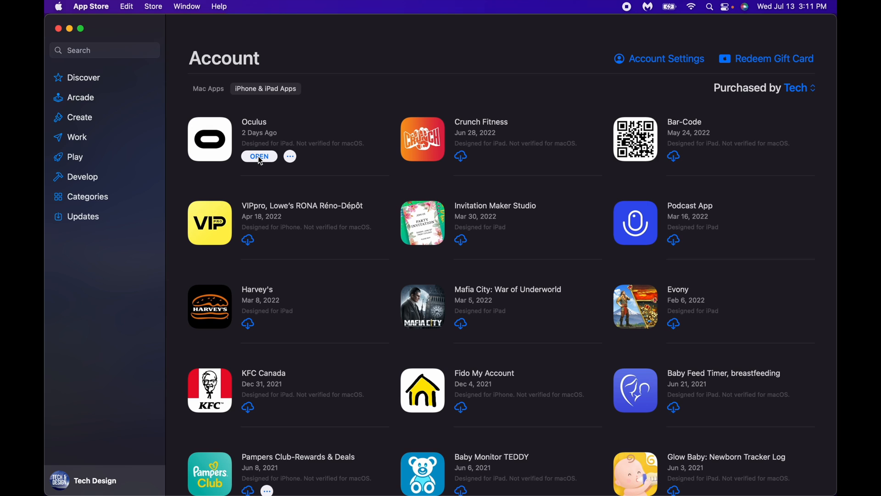
left_click(258, 156)
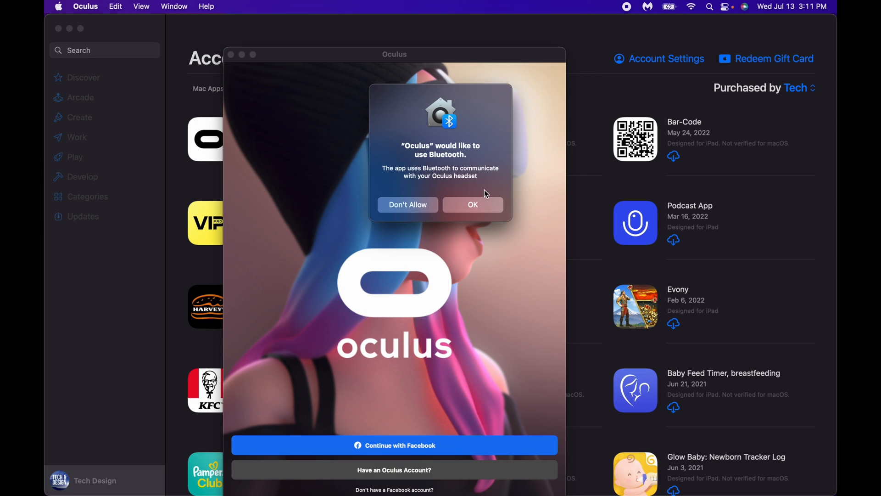
left_click(473, 204)
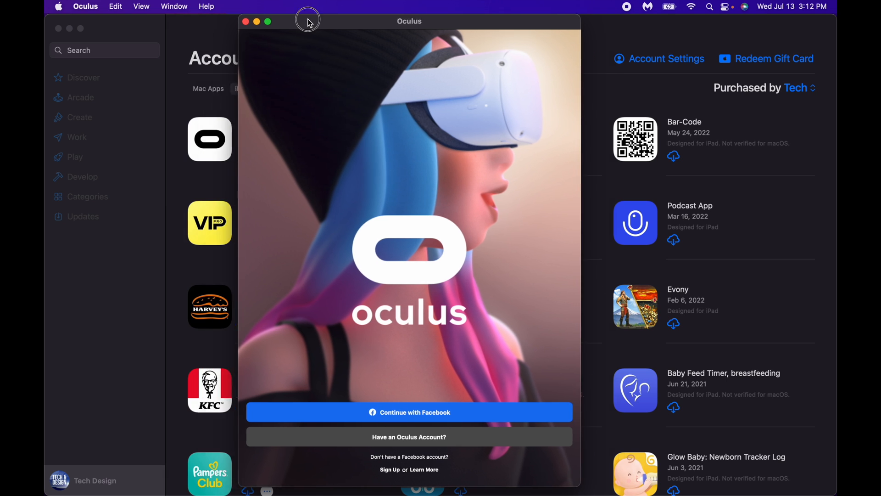
Step: Sign in to Oculus with Facebook, approving the facebook.com prompt and the account sheet
left_click_drag(307, 22, 264, 27)
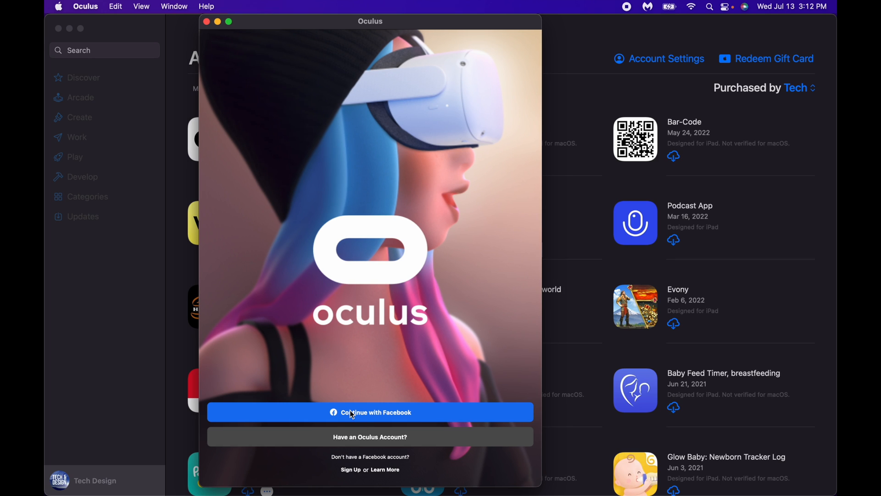
left_click(370, 412)
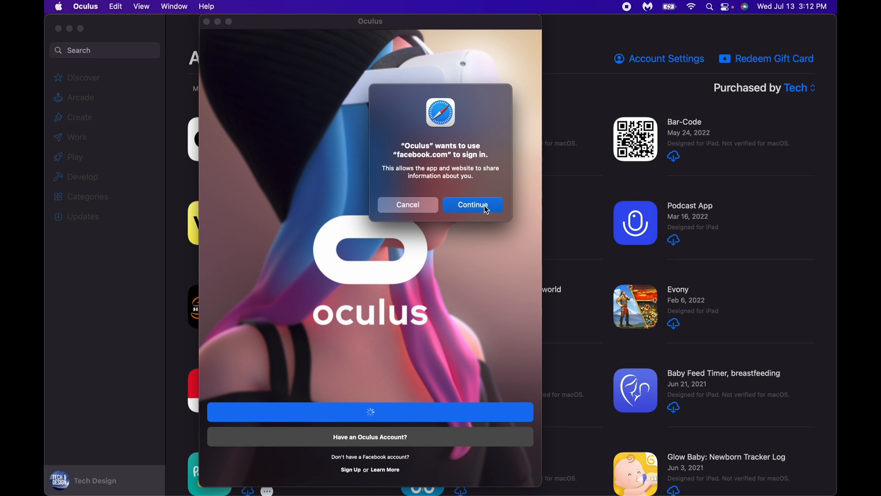
left_click(473, 204)
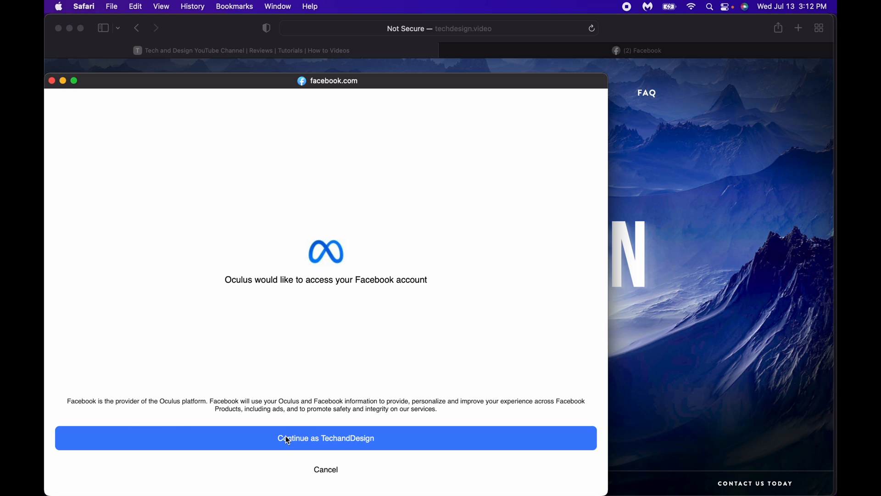
left_click(325, 438)
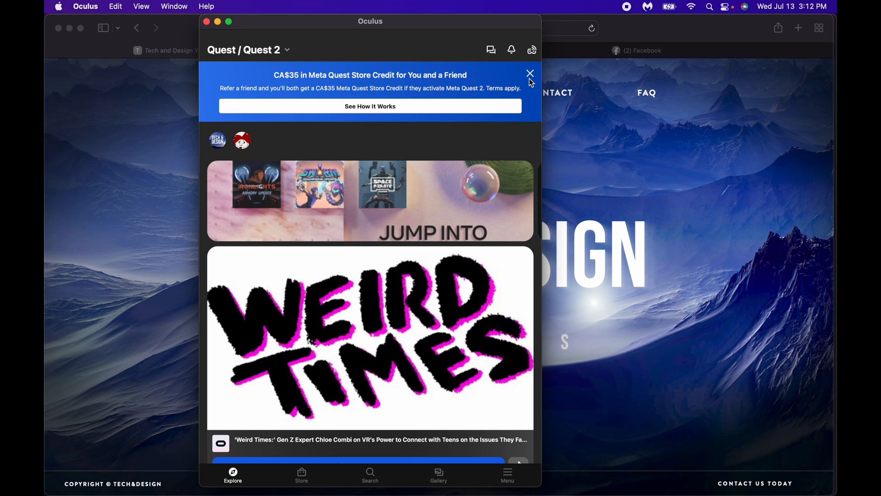
Step: Close the CA$35 store credit banner and scroll to Top Selling and Highest Rated Apps
left_click(529, 74)
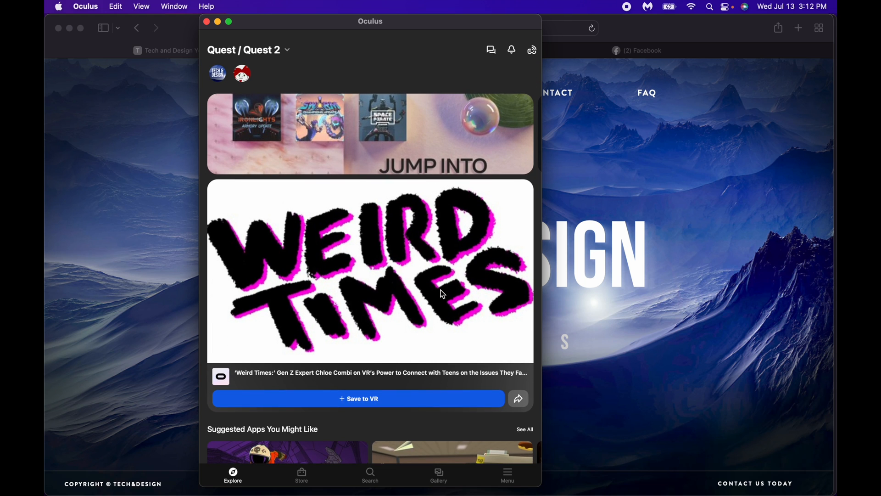
scroll("down", 3)
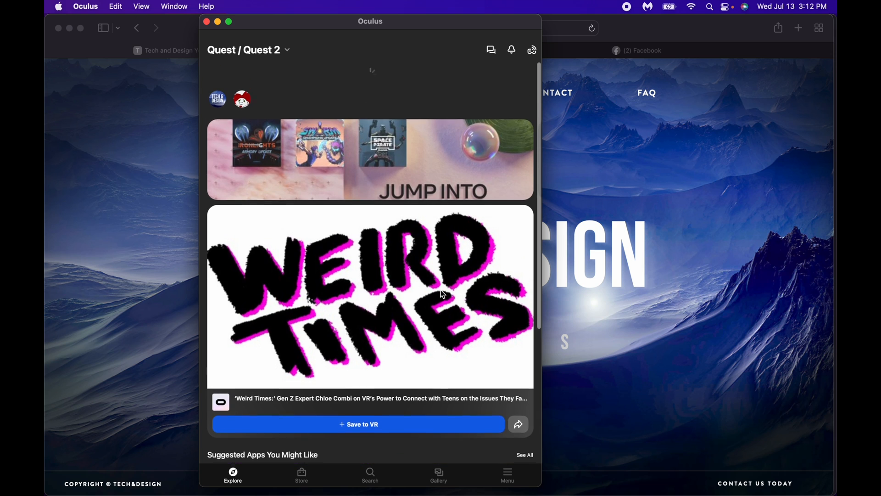
scroll("down", 3)
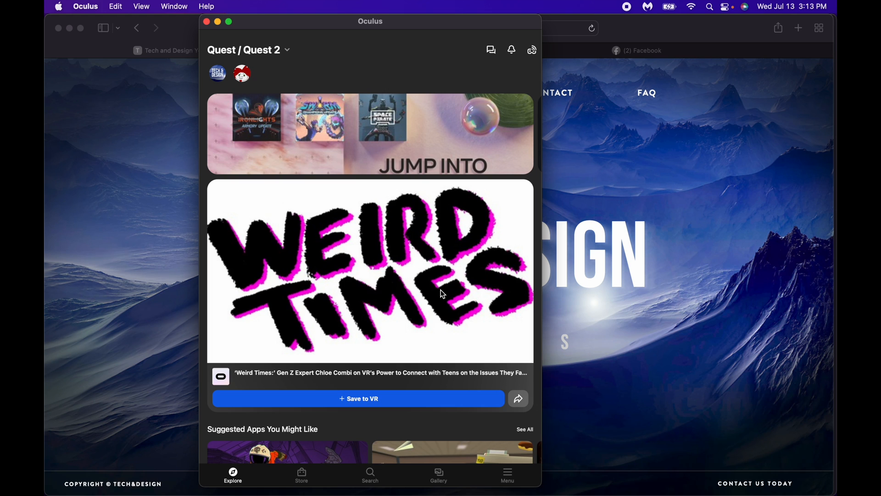
scroll("down", 3)
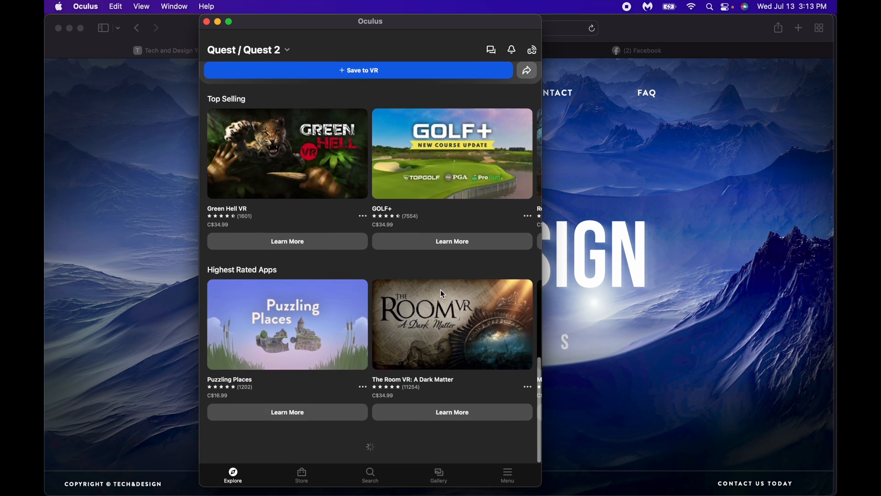